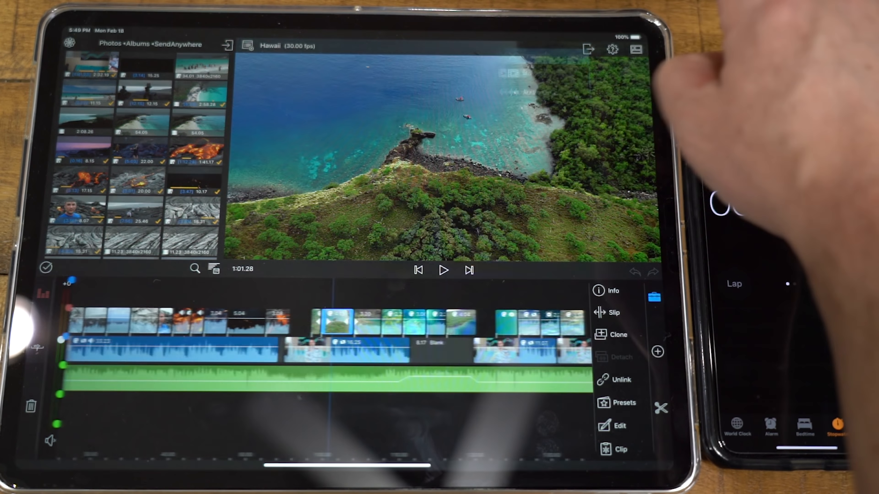
Export to Photos at 4K, 30 fps, HEVC with Quality (75Mbps) and start the render.
click(588, 48)
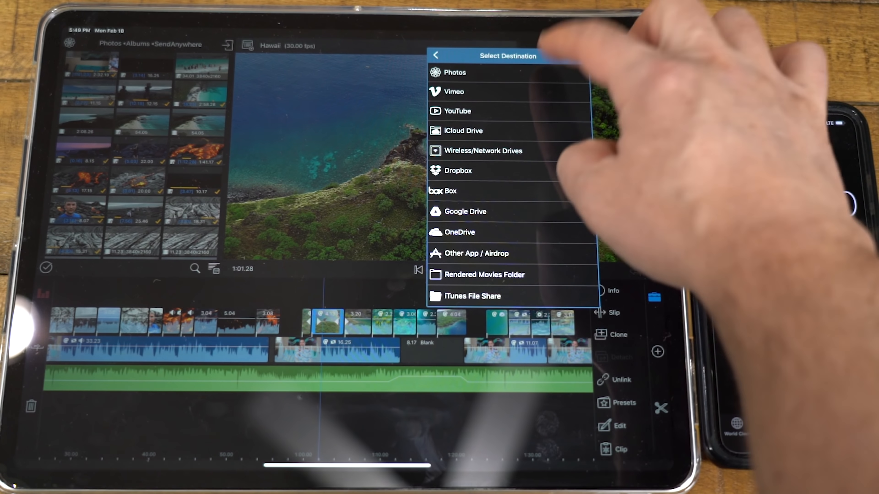
click(457, 73)
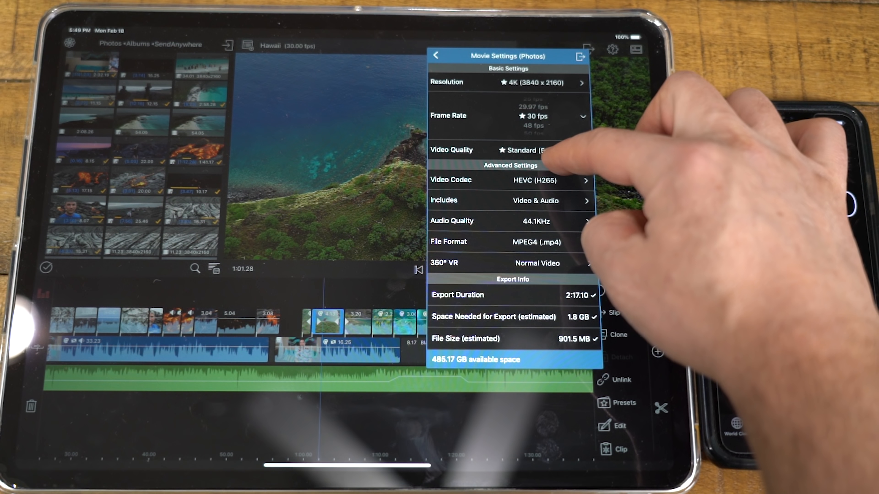
click(523, 149)
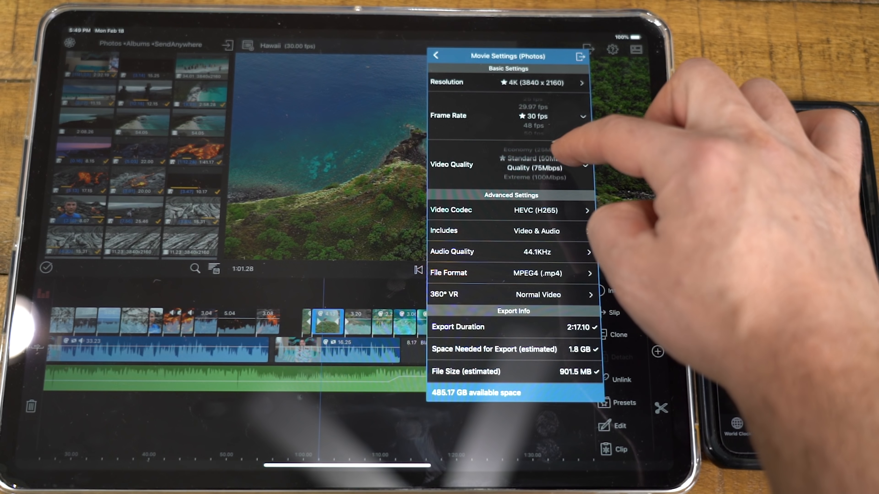
click(535, 168)
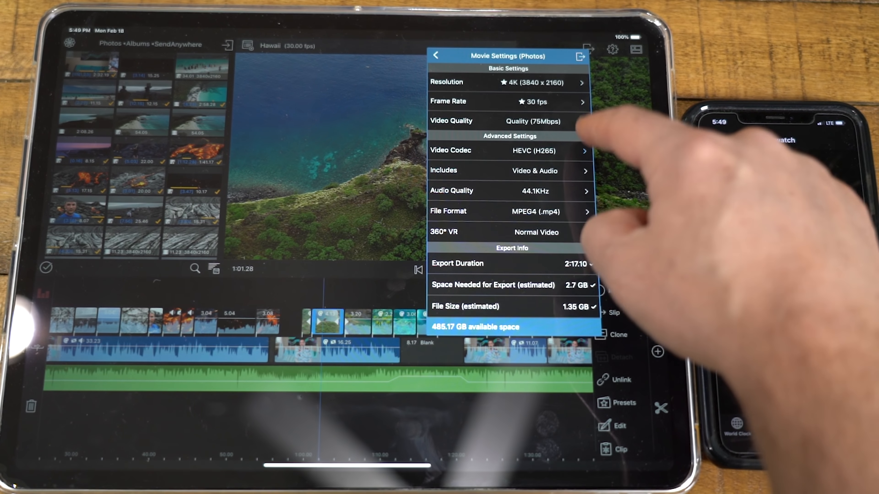
click(536, 151)
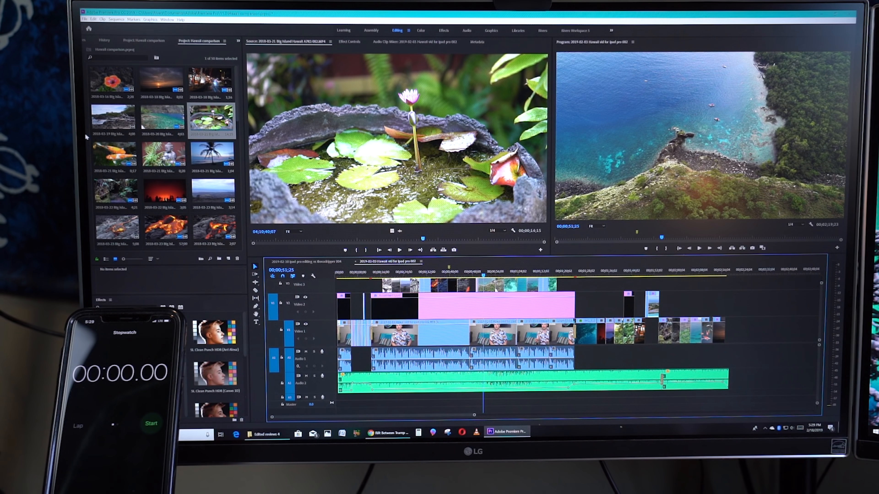
Export the Hawaii sequence via File > Export > Media as 3840x2160 29.97 fps H.264, replacing the existing highlights file.
click(86, 19)
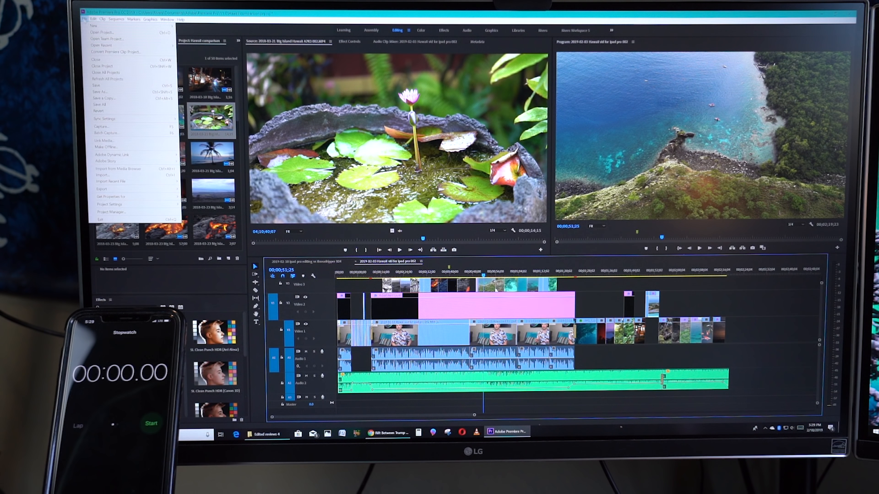
mouse_move(120, 190)
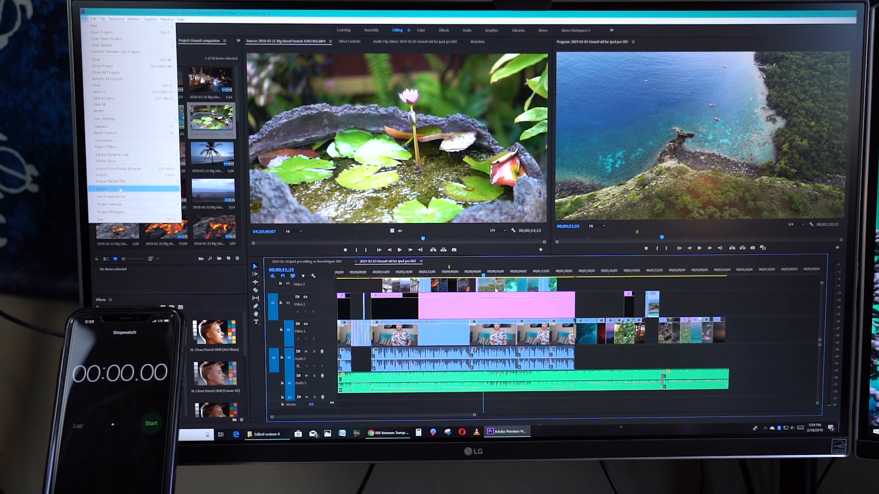
click(101, 189)
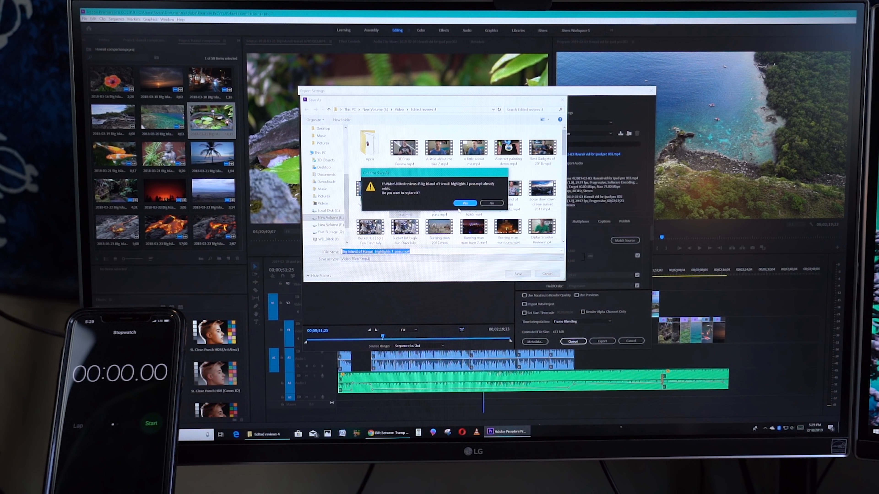
click(465, 203)
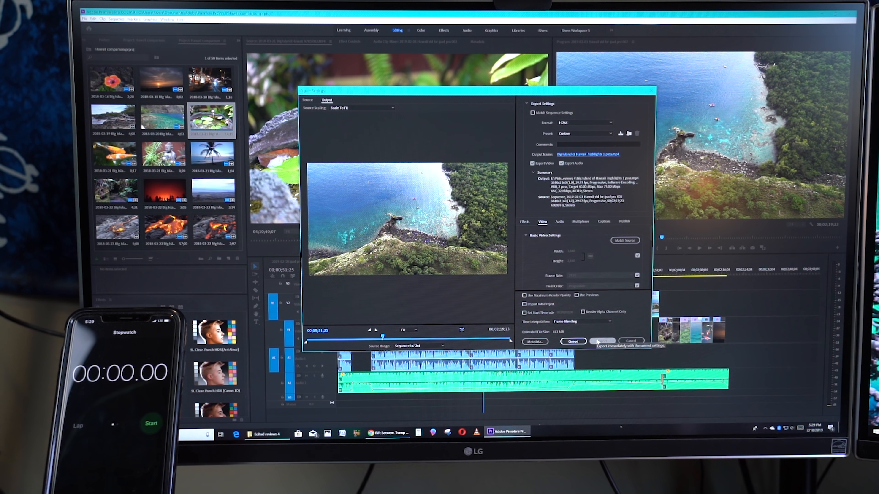
click(602, 341)
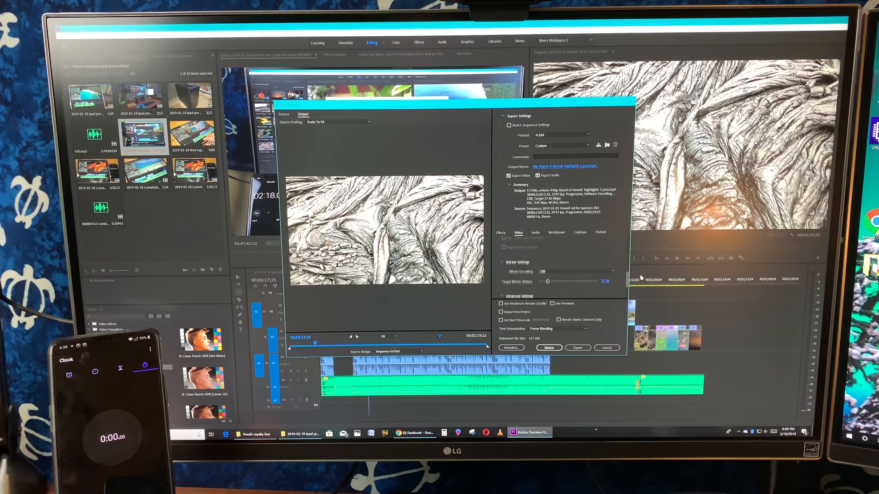
Switch bitrate encoding to VBR, 2 pass and enable Use Maximum Render Quality.
click(575, 272)
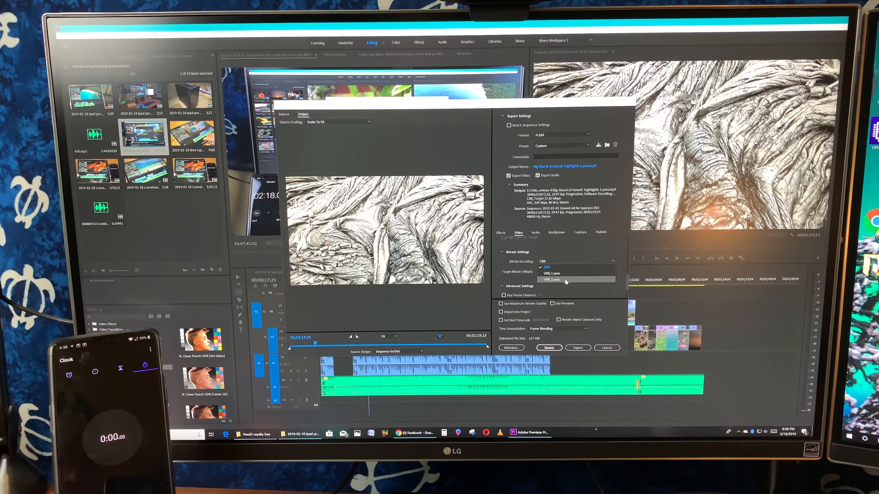
click(552, 280)
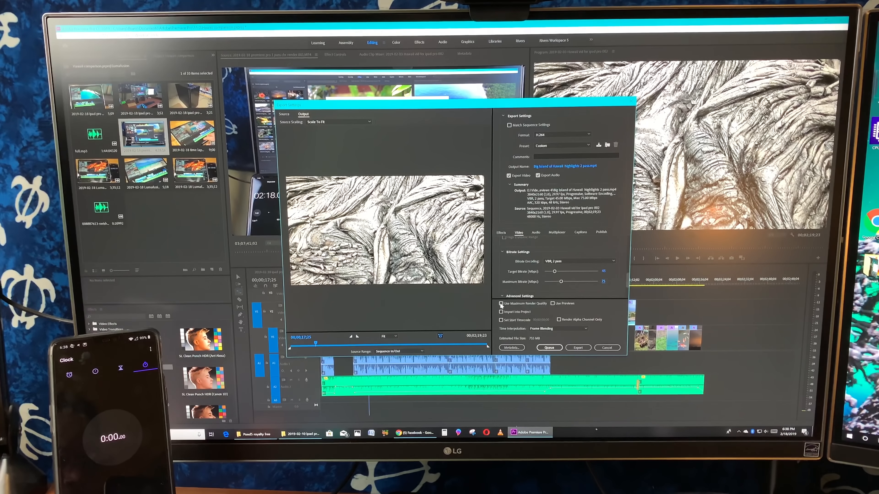
click(501, 303)
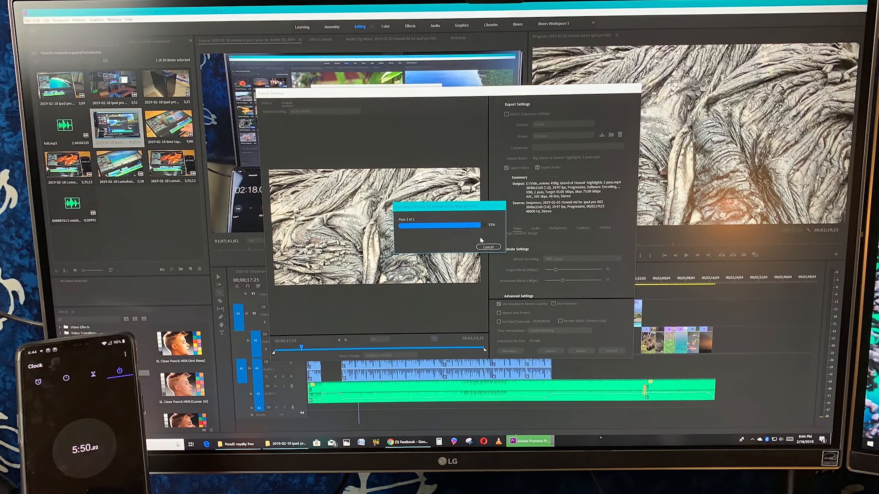
Let the two-pass render run, then return to LumaFusion's Photos export settings (4K, 30 fps, Standard 50 Mbps H.264).
click(489, 247)
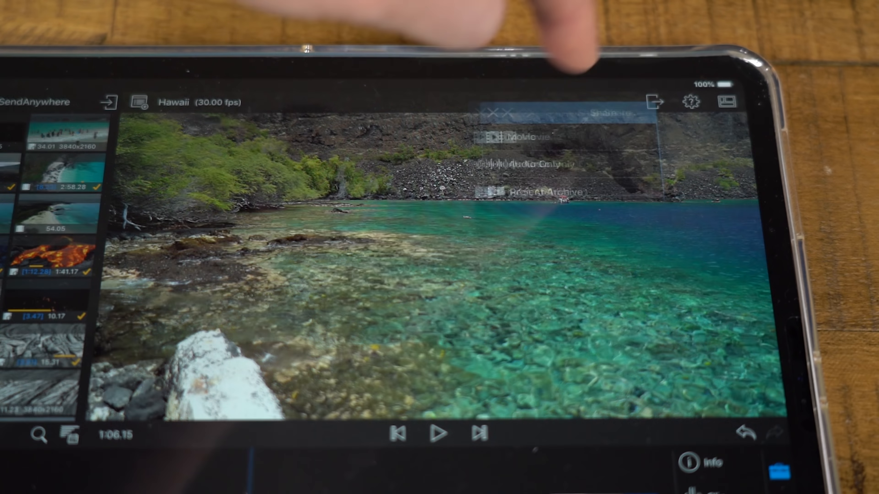
click(525, 137)
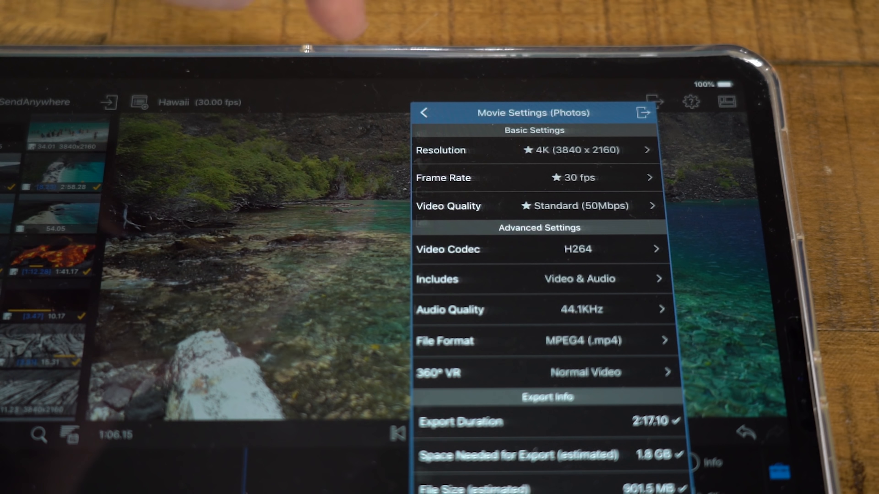